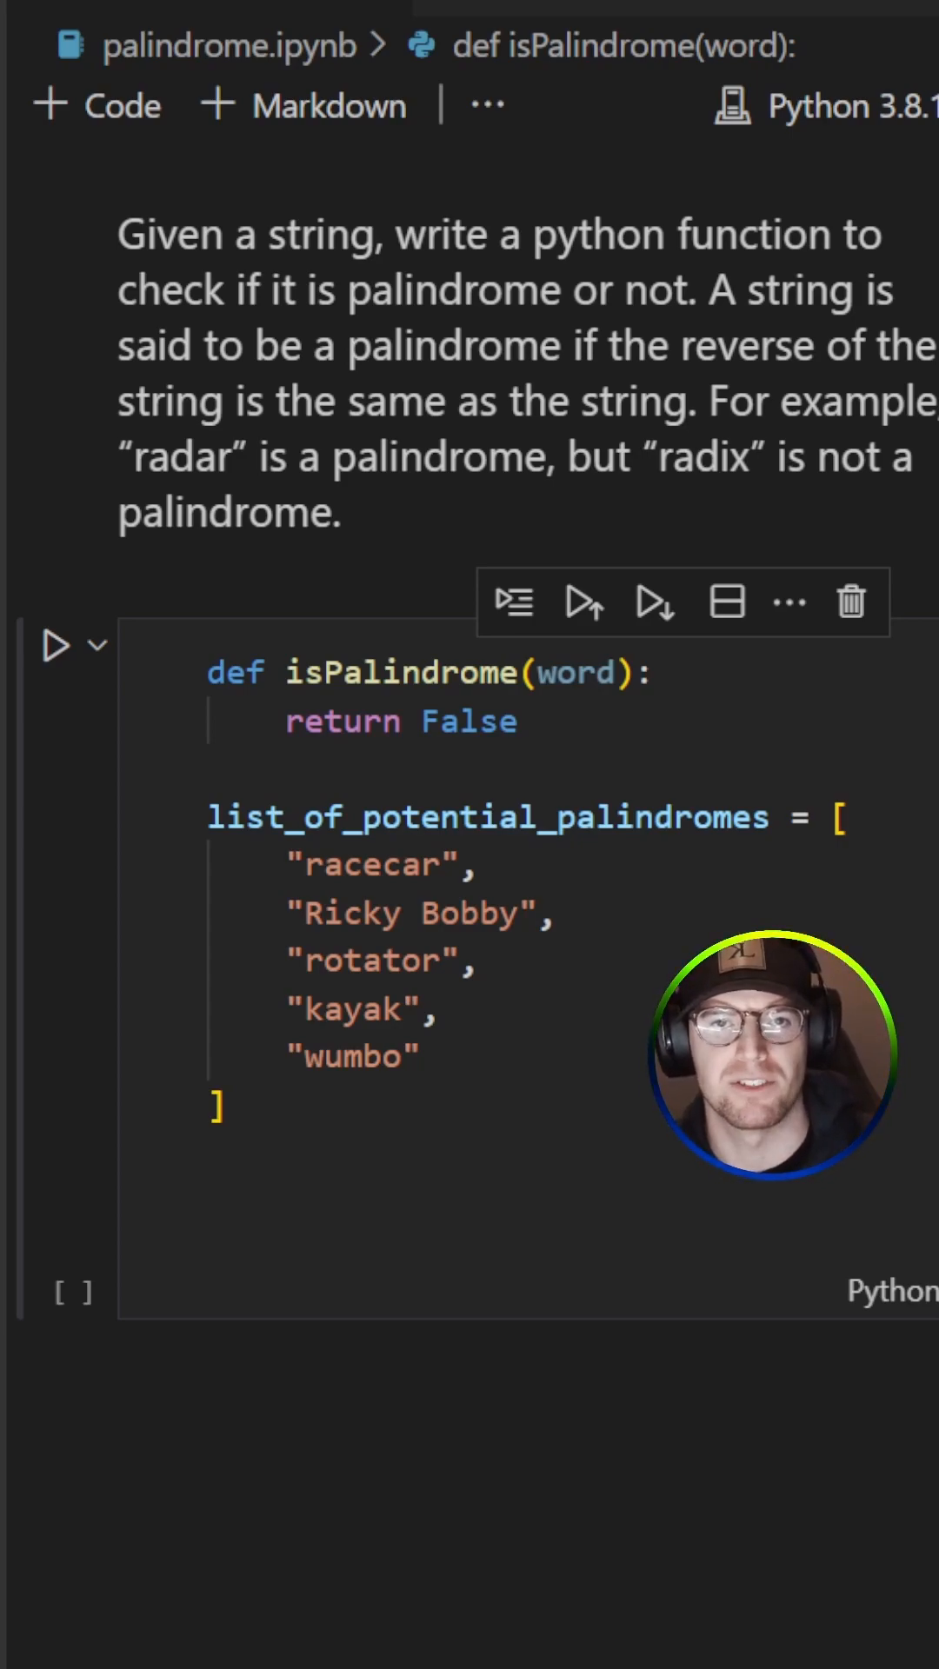
Enter edit mode in the code cell containing the isPalindrome stub.
{"action": "left_click", "coordinate": [140, 1151]}
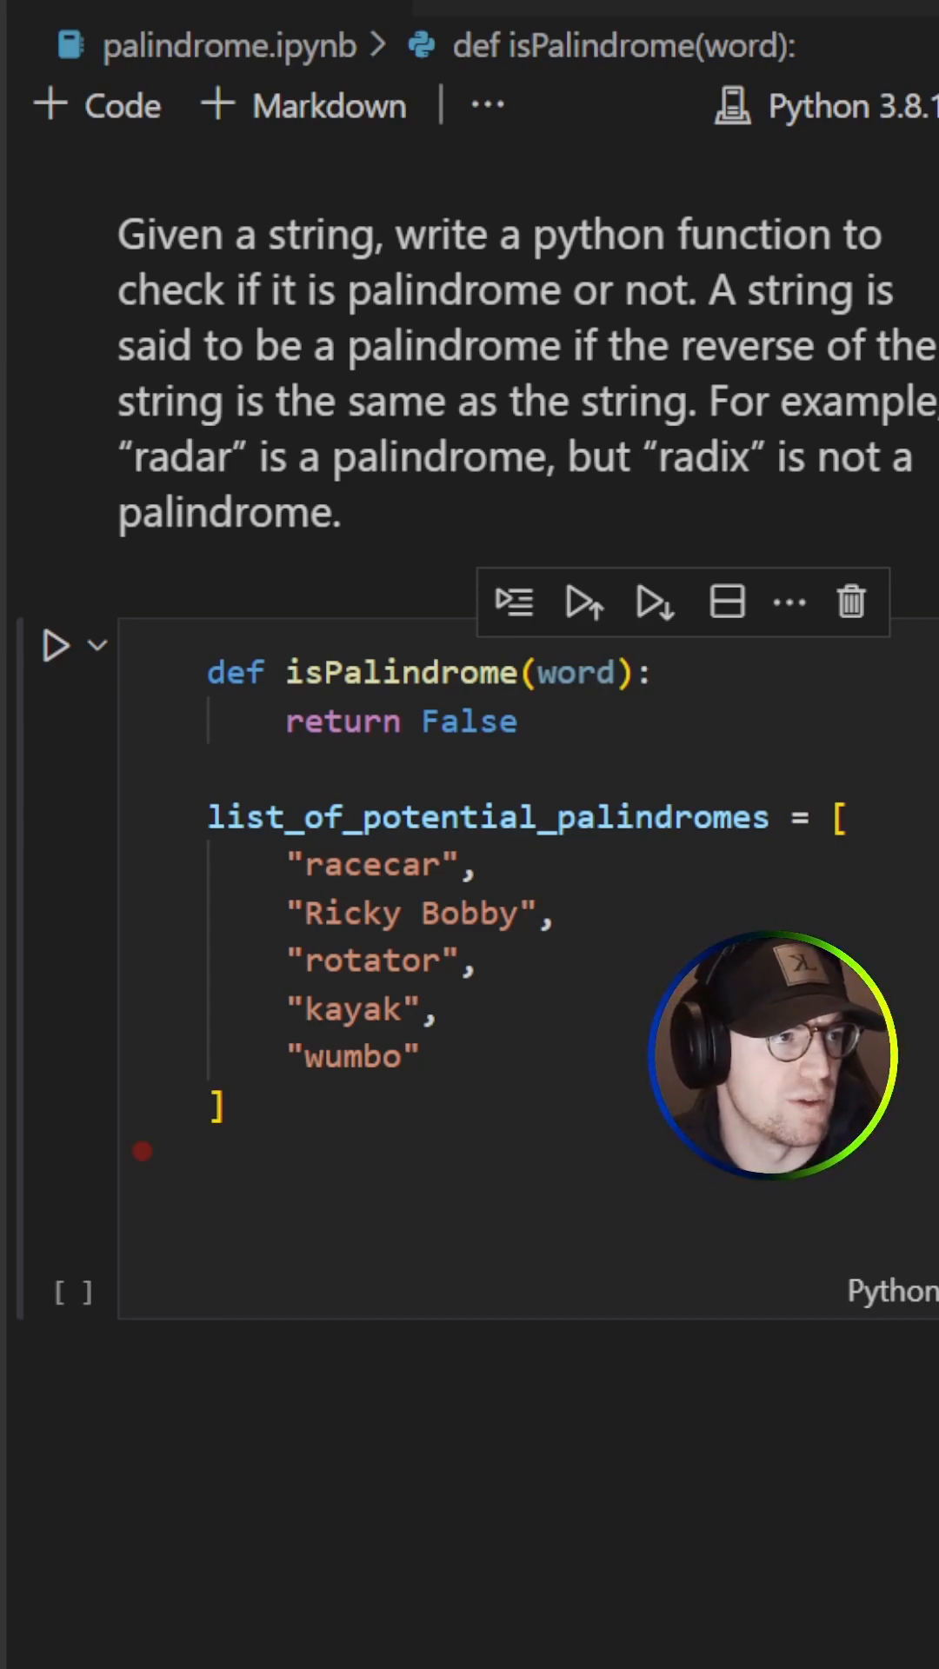
{"action": "left_click", "coordinate": [490, 761]}
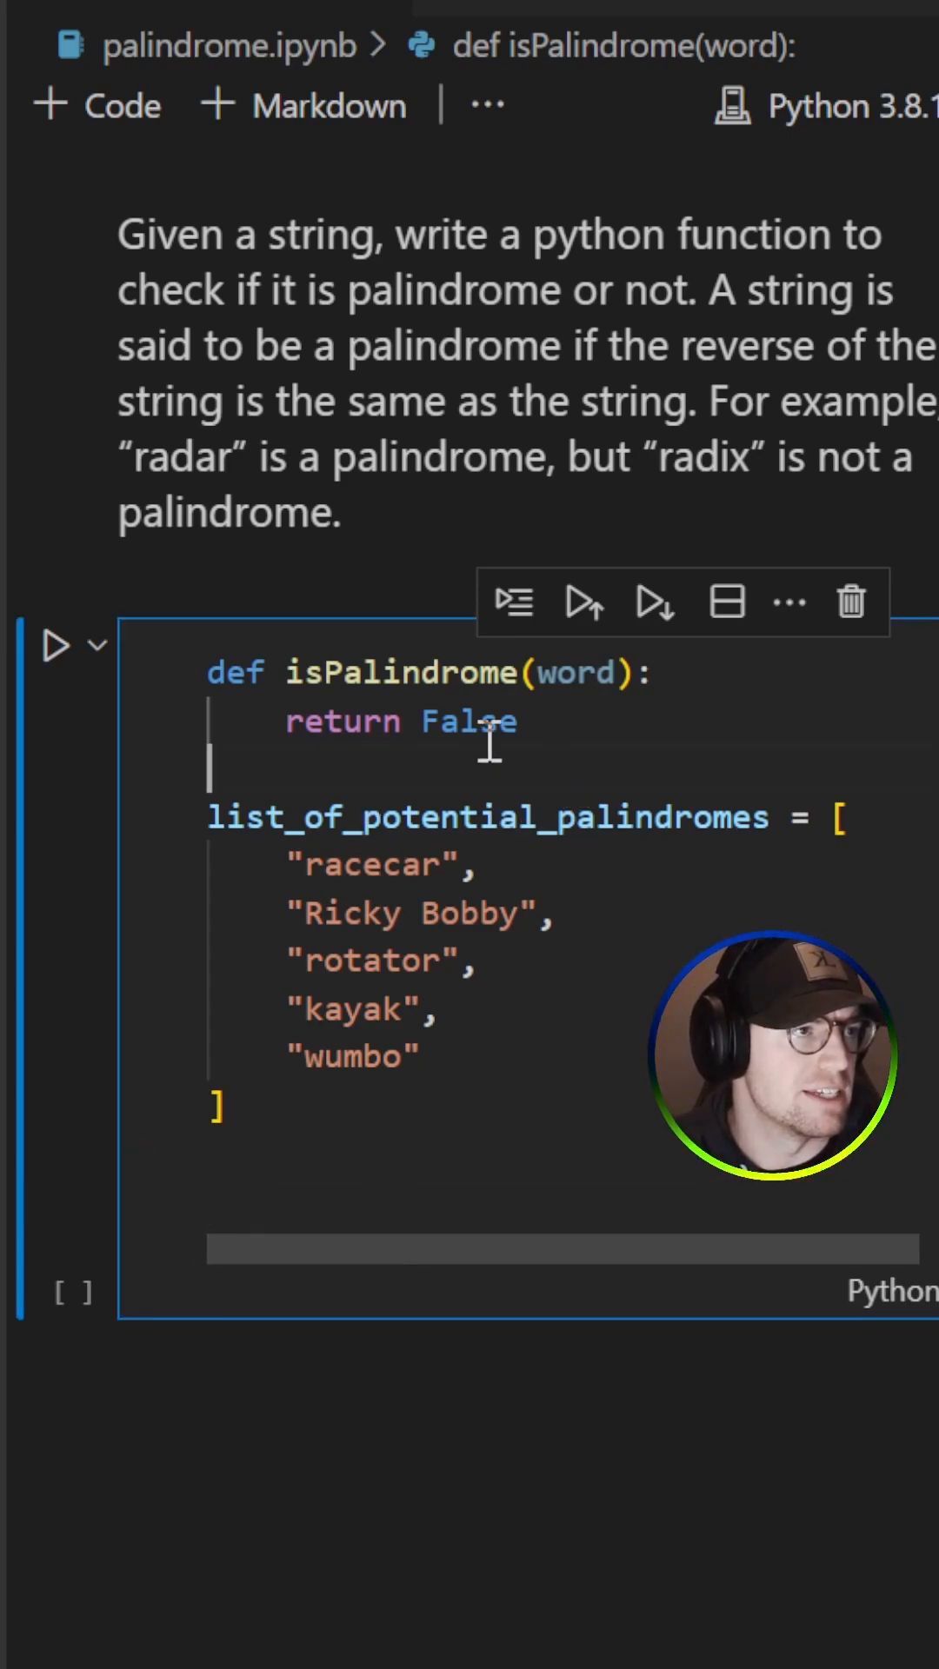
Replace the False return value with word == word[::-1].
{"action": "double_click", "coordinate": [467, 720]}
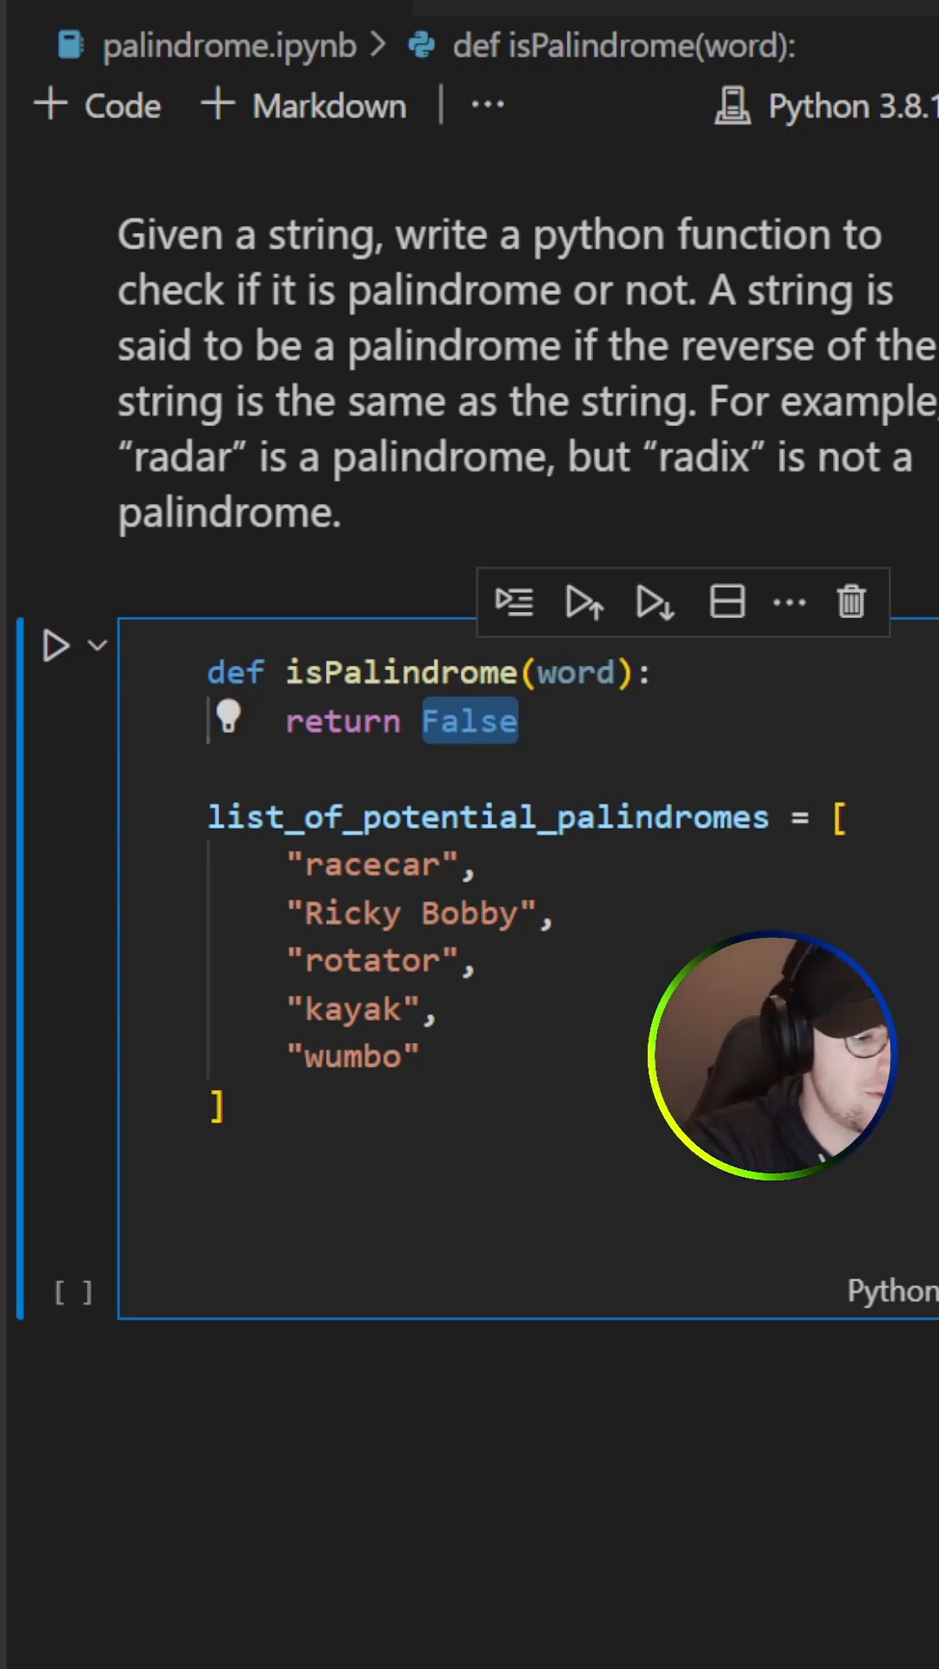
{"action": "type", "text": "word =="}
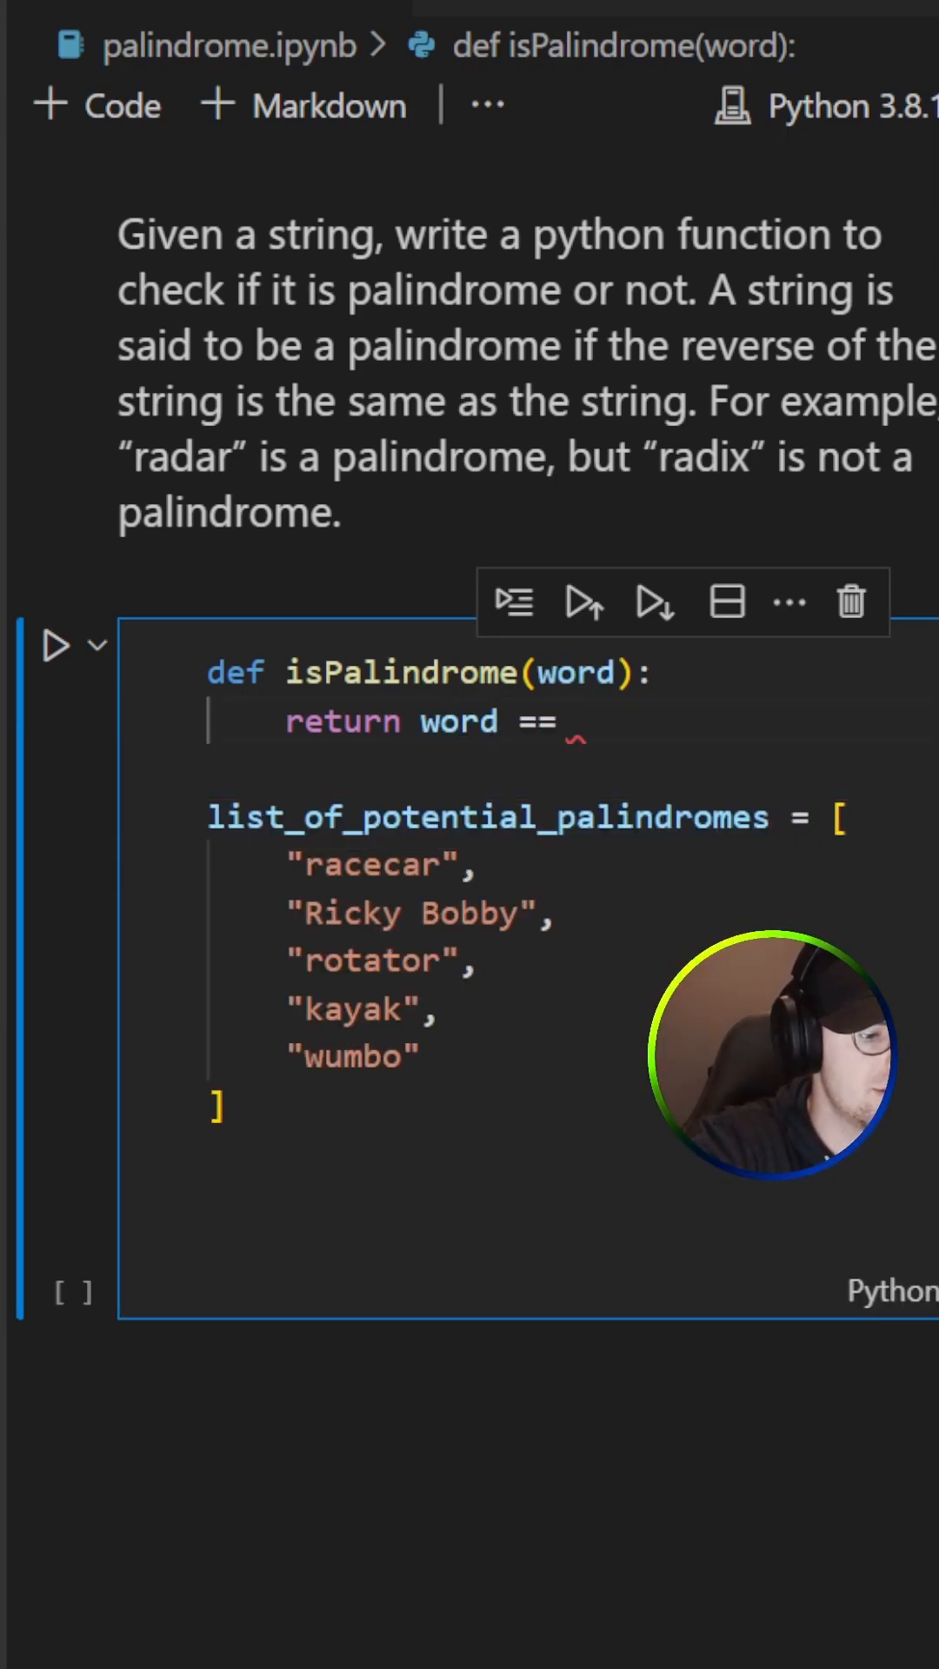
{"action": "type", "text": "word[]"}
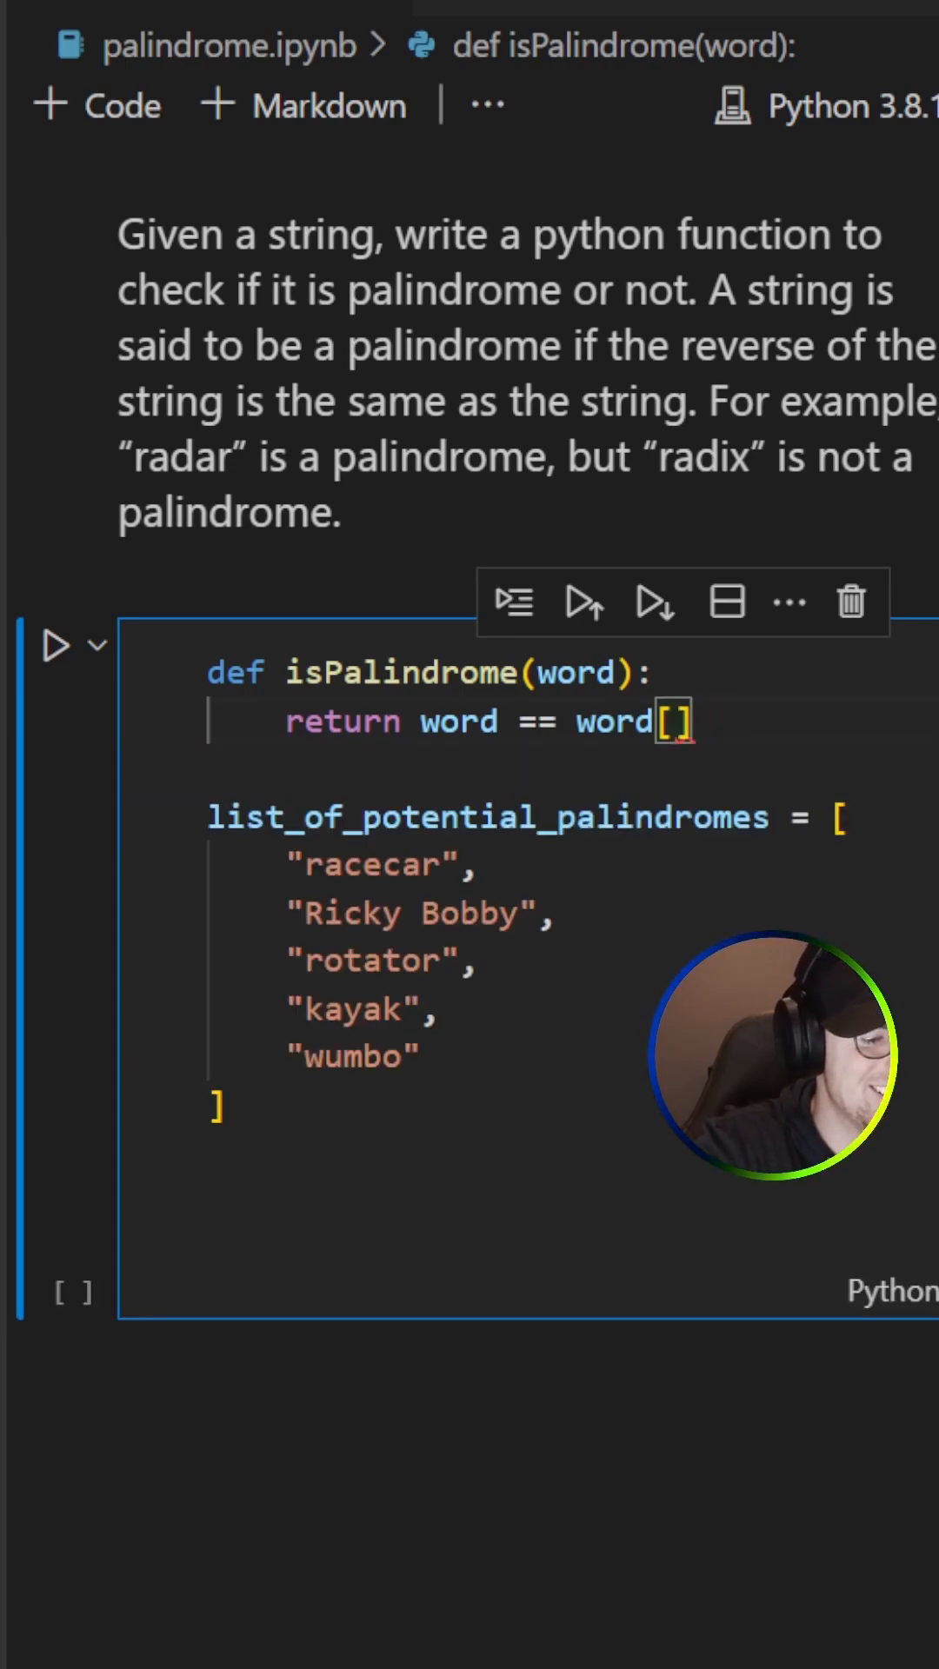
{"action": "type", "text": "::-1"}
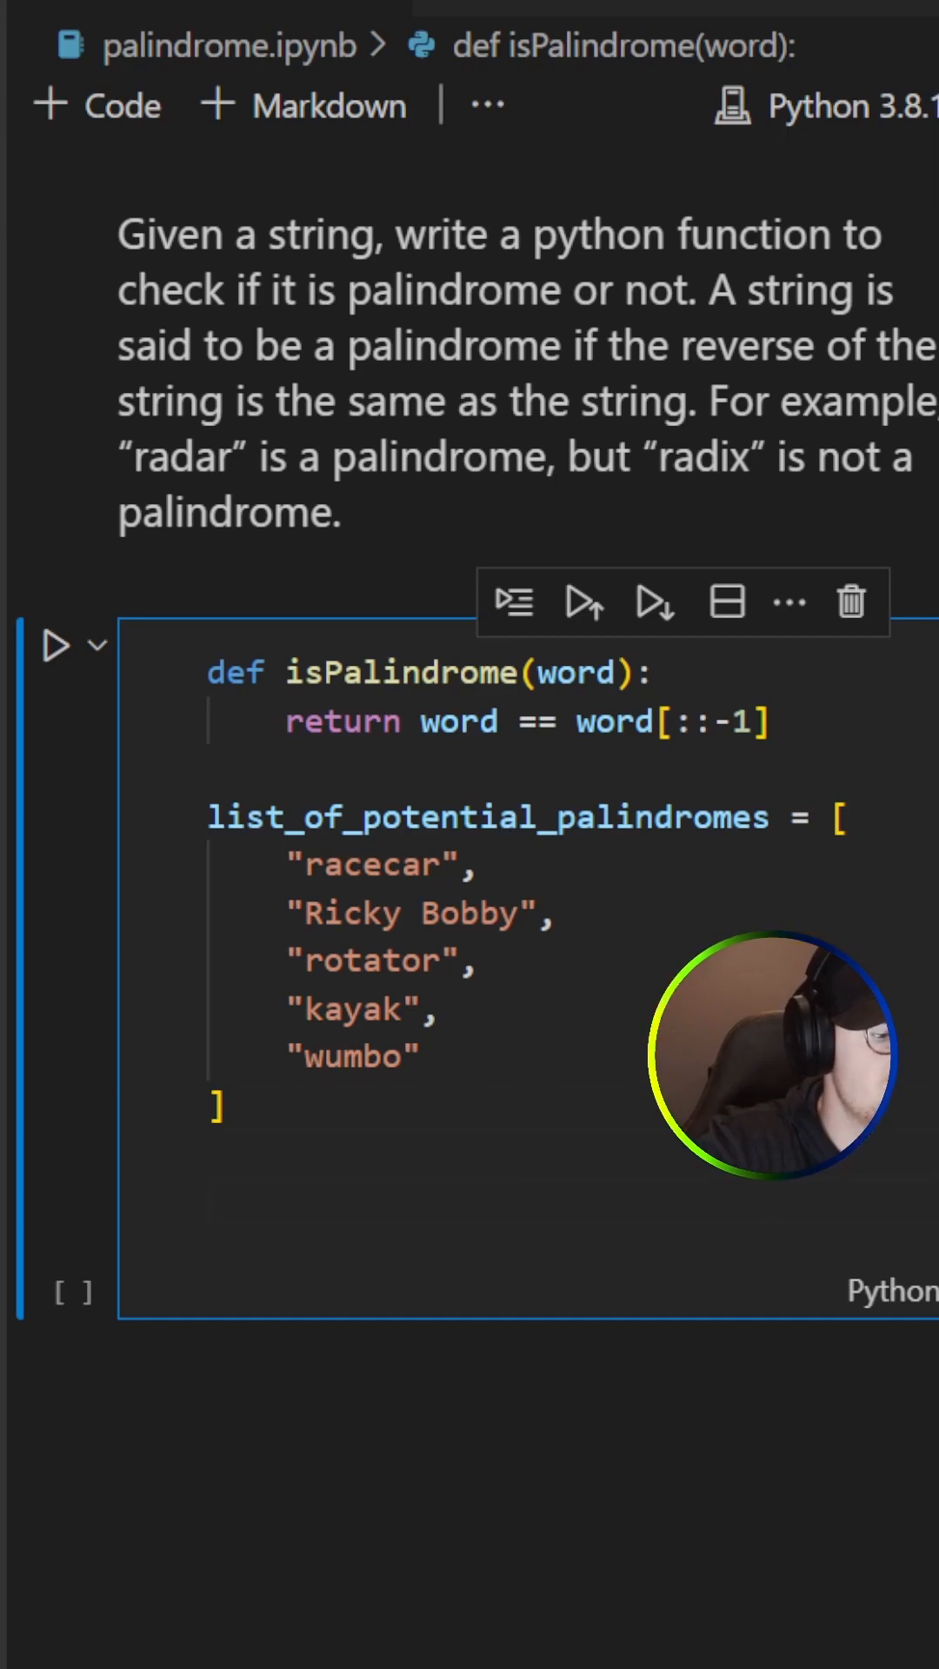
{"action": "type", "text": "isPalindrome]"}
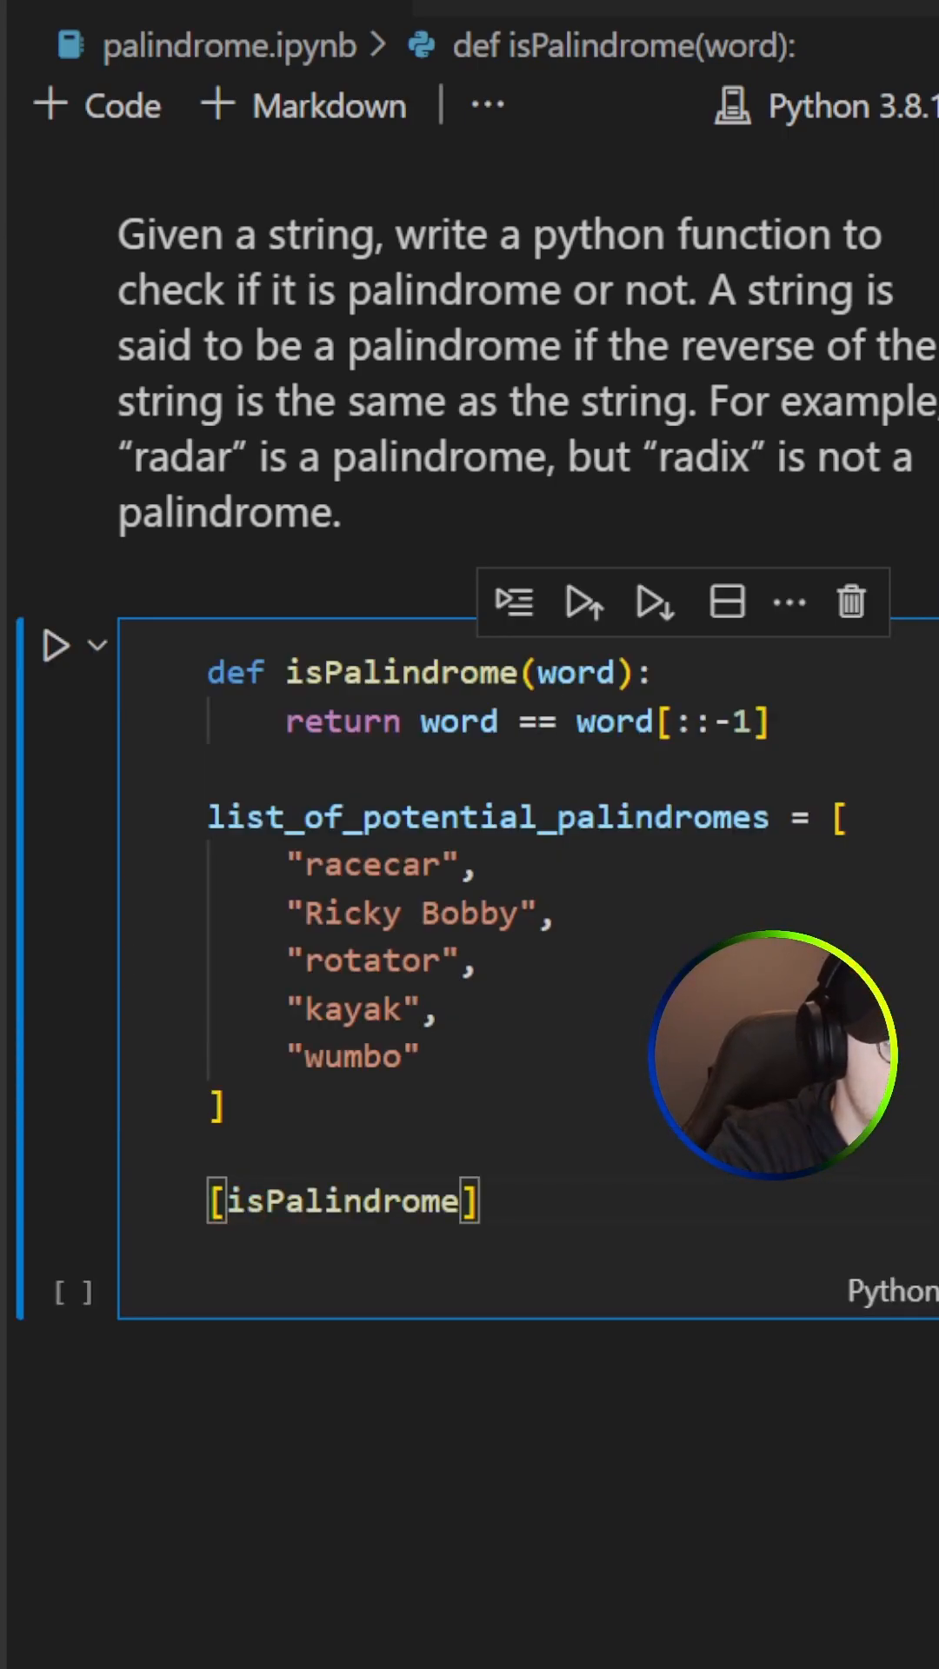
Finish [isPalindrome(word) for word in list_of_potential_palindromes] and run it, printing [True, False, True, True, False].
{"action": "type", "text": "(word)"}
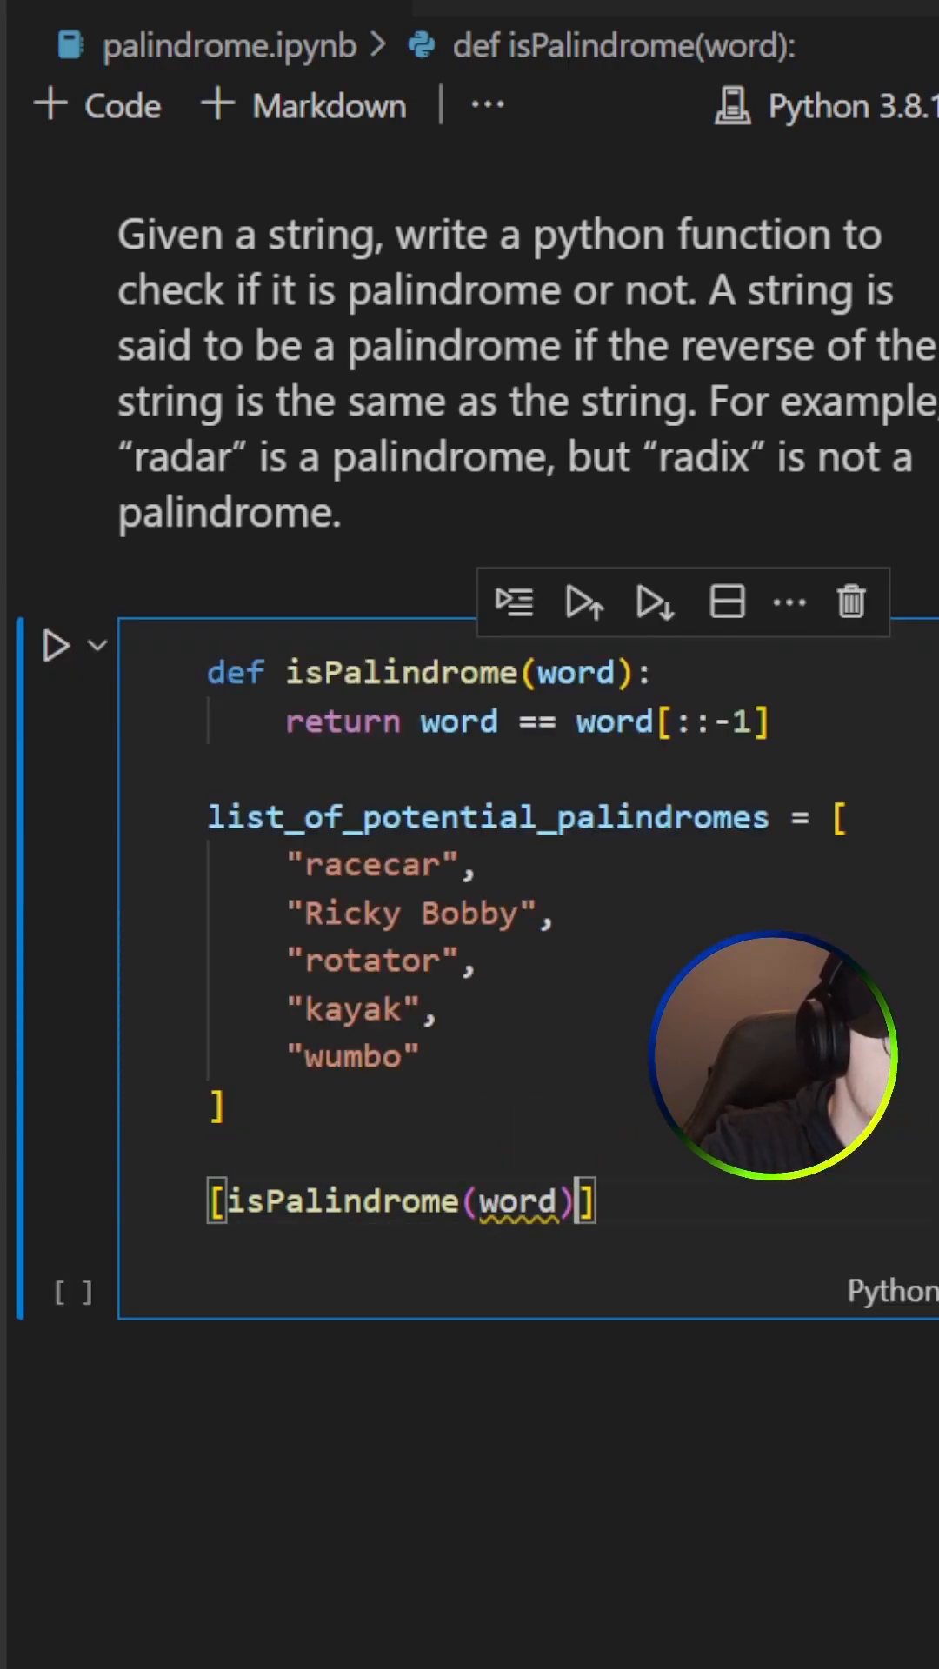
{"action": "type", "text": "for word in"}
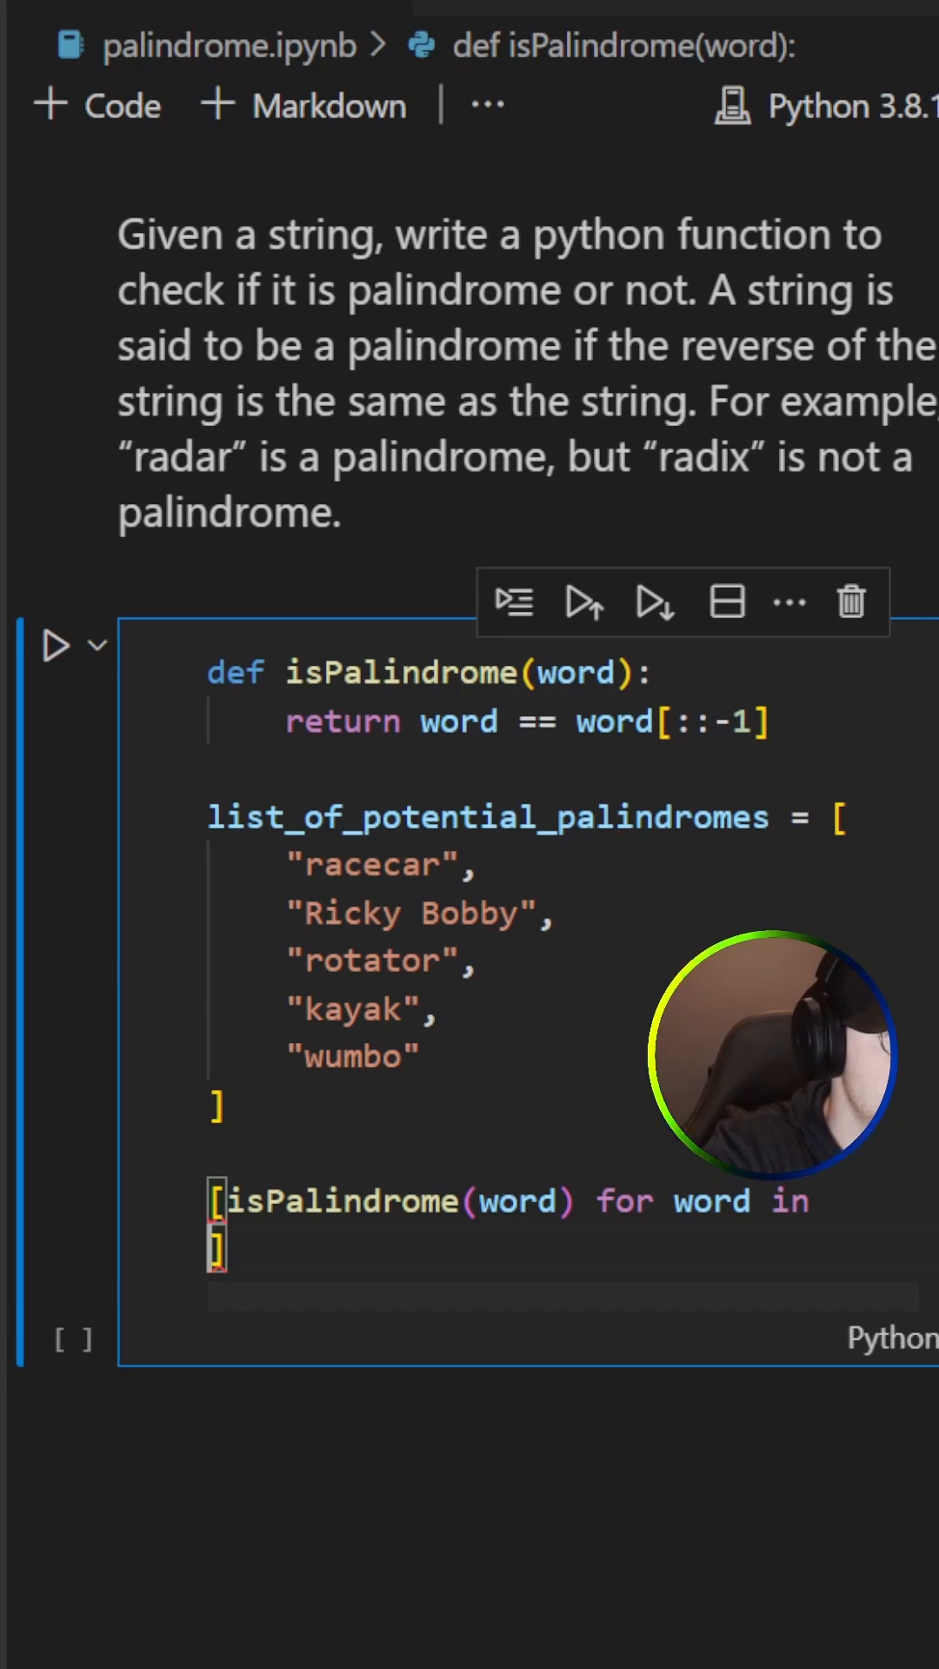
{"action": "type", "text": "list_of_potential_palindromes"}
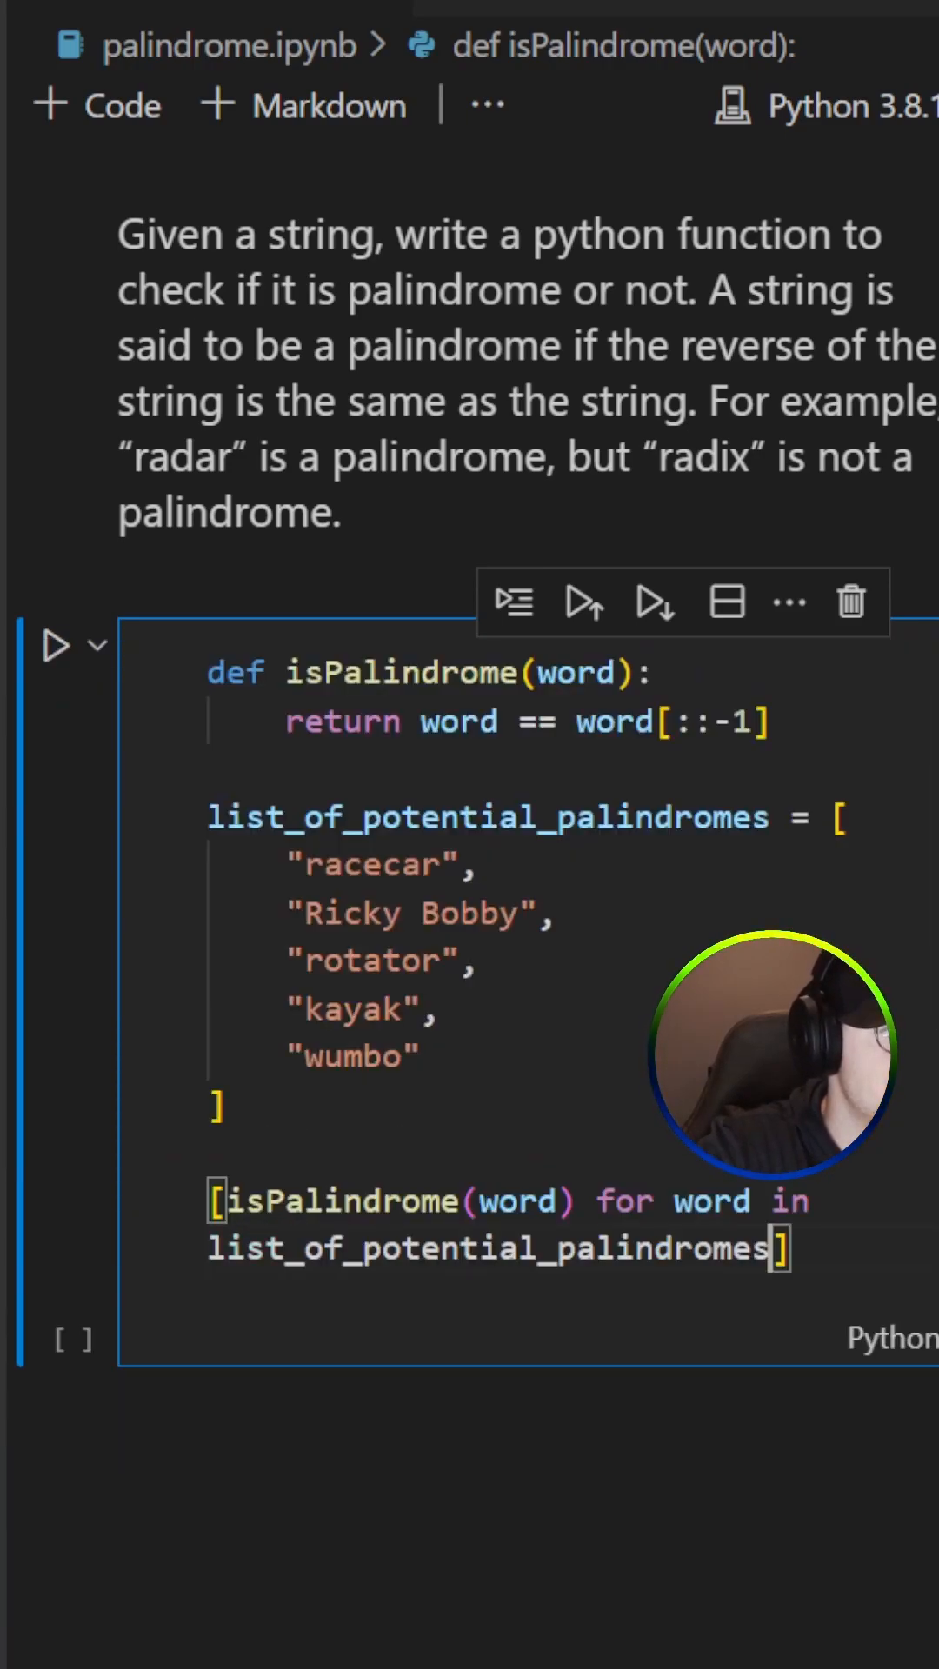
{"action": "left_click", "coordinate": [55, 647]}
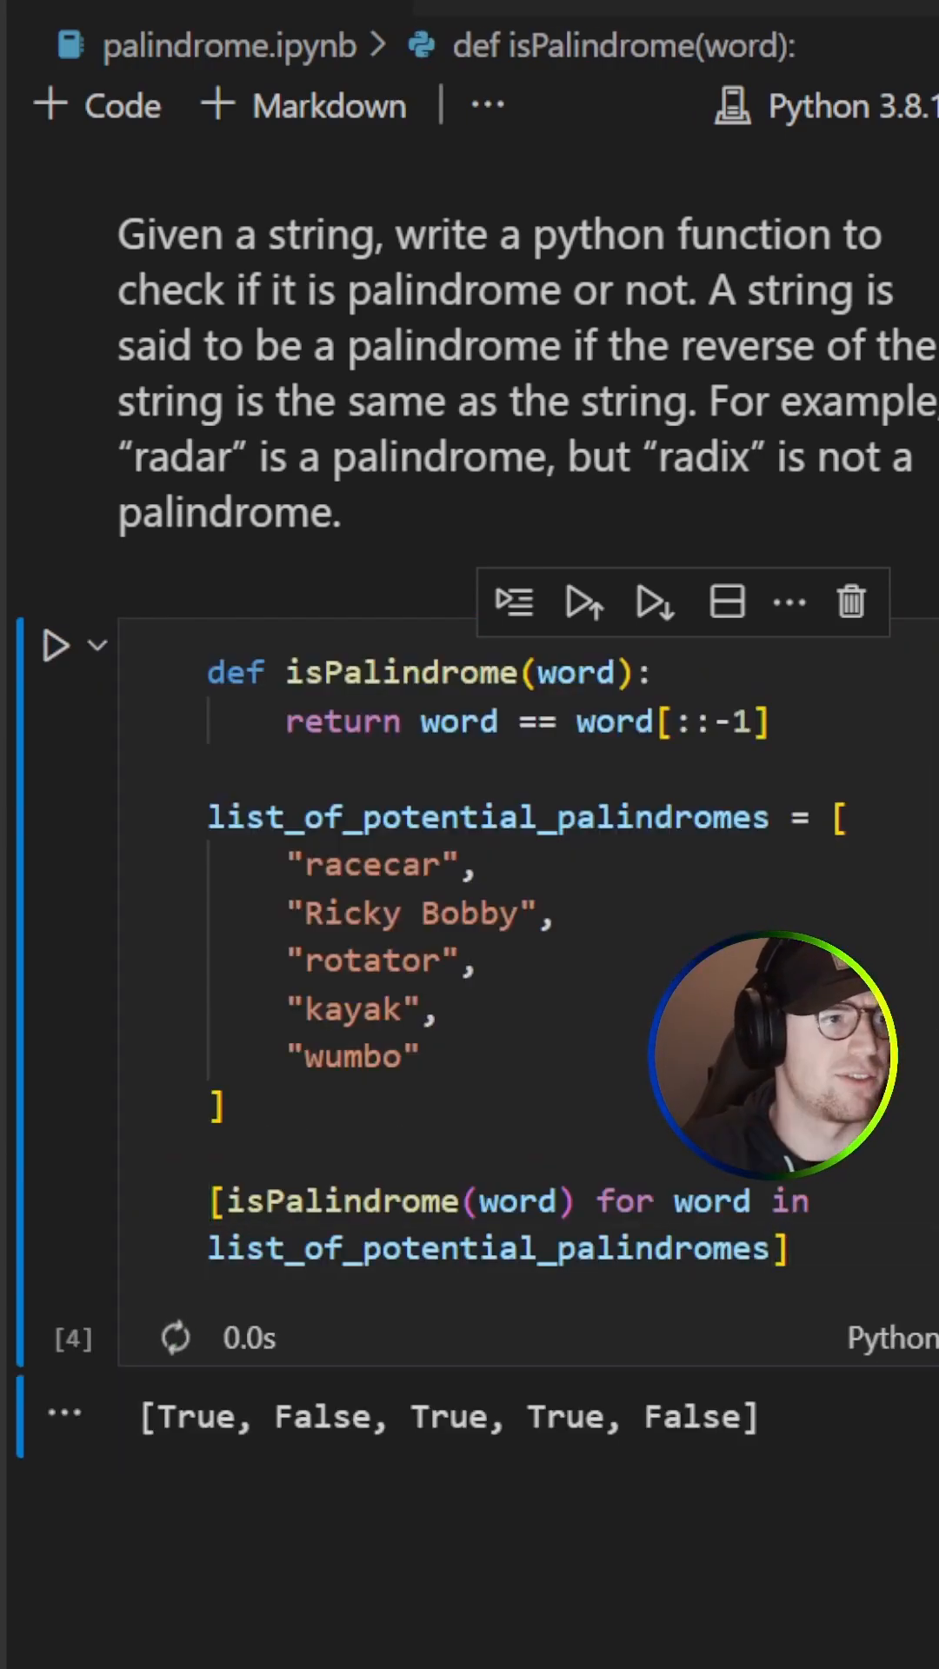